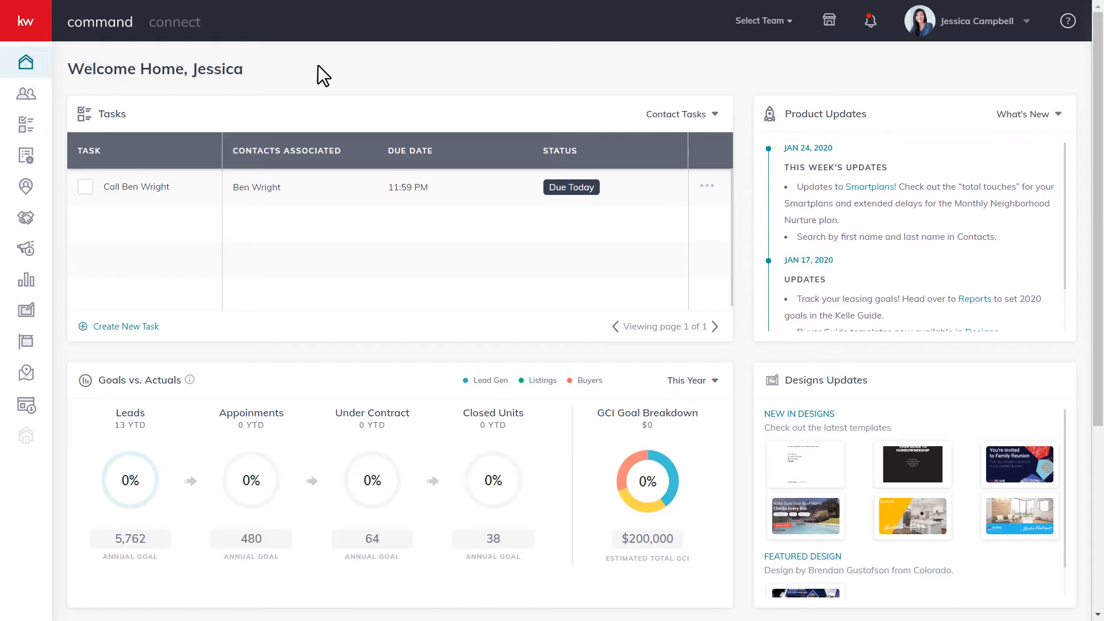
{"action": "mouse_move", "coordinate": [25, 157]}
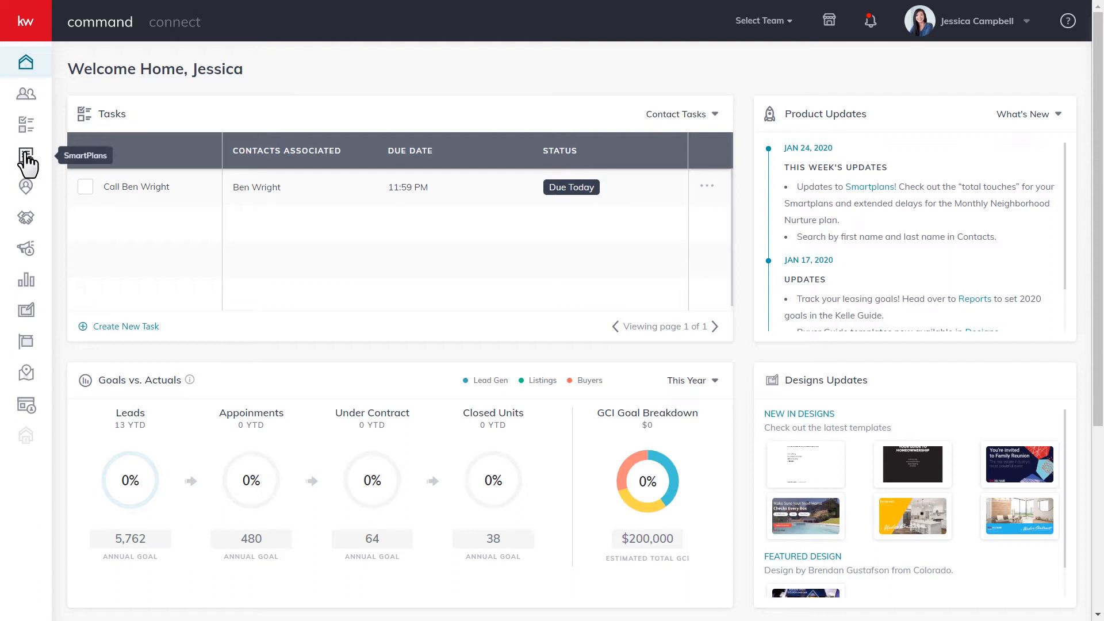
Go to the SmartPlans area and show the Library of plan templates.
{"action": "left_click", "coordinate": [26, 155]}
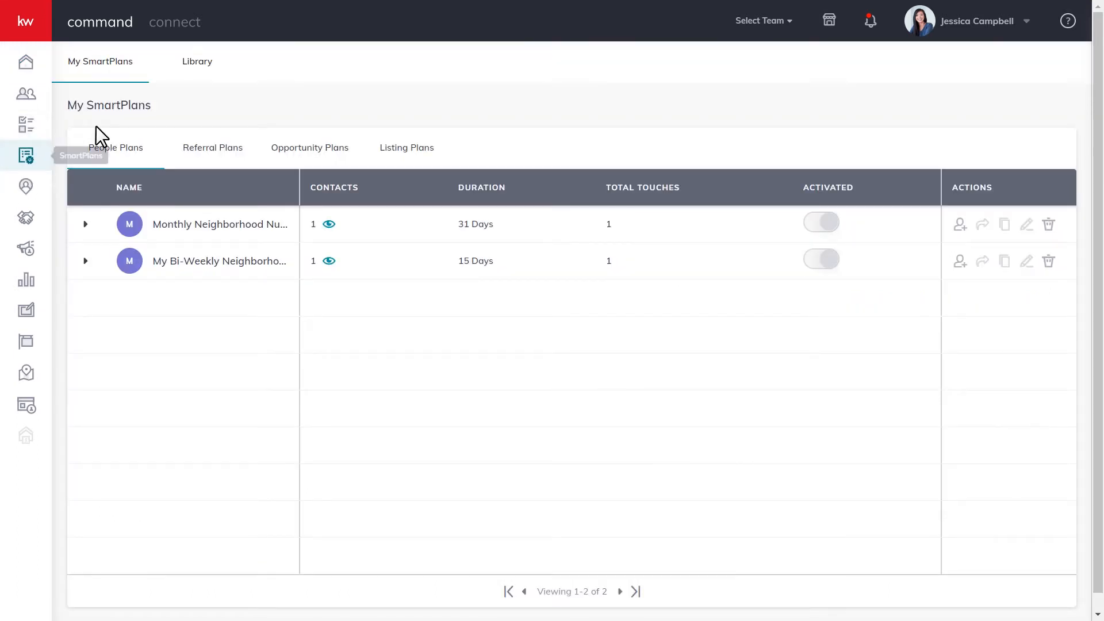
{"action": "left_click", "coordinate": [196, 61]}
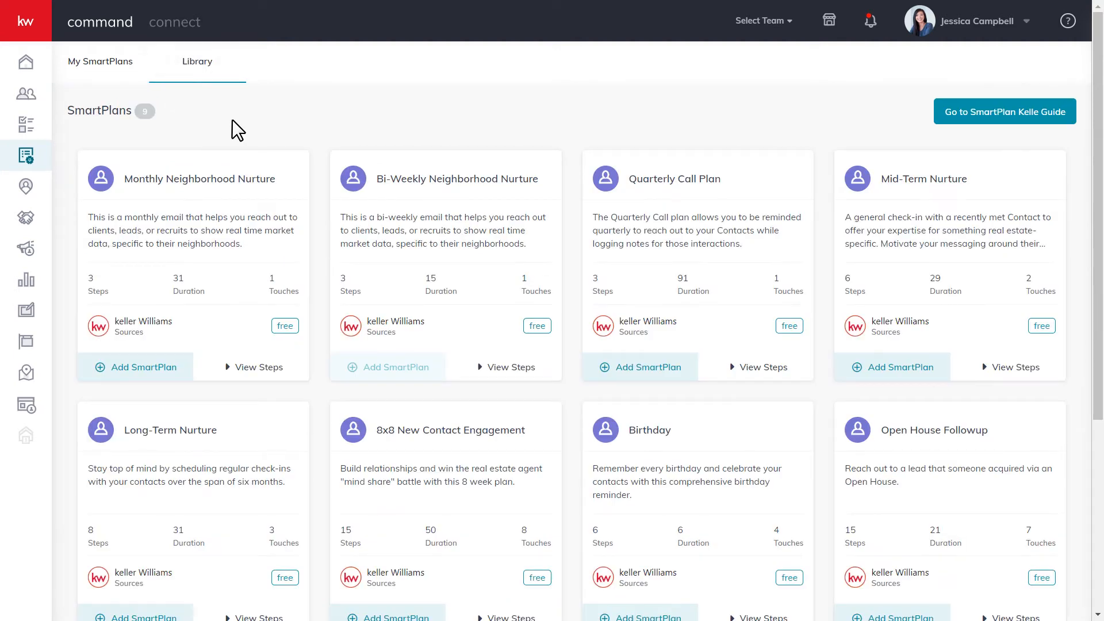
{"action": "mouse_move", "coordinate": [406, 88]}
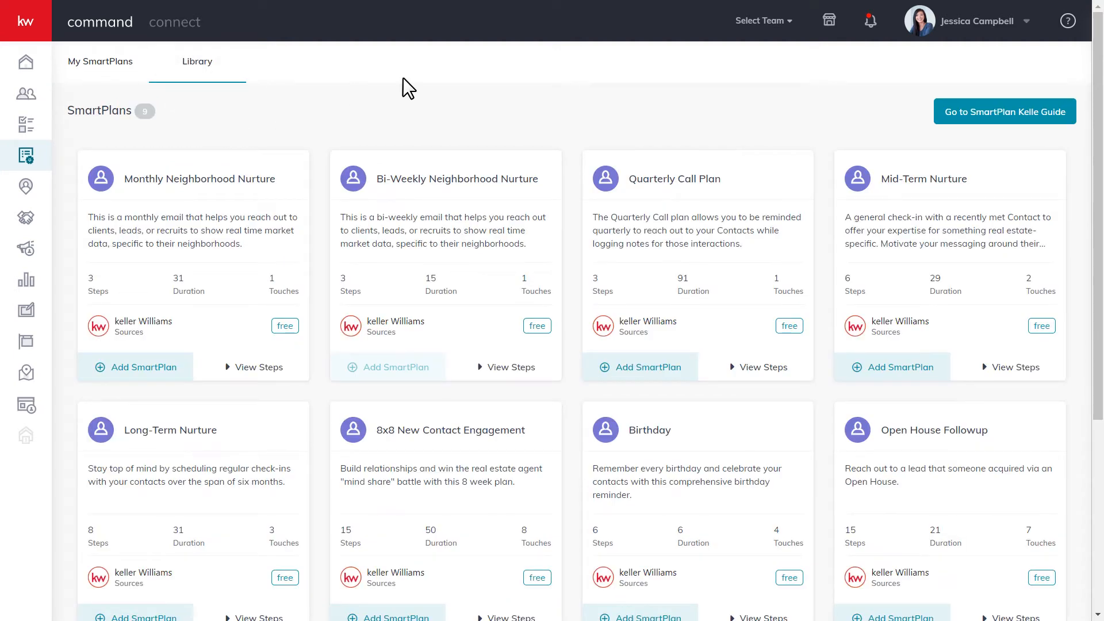
{"action": "mouse_move", "coordinate": [763, 379]}
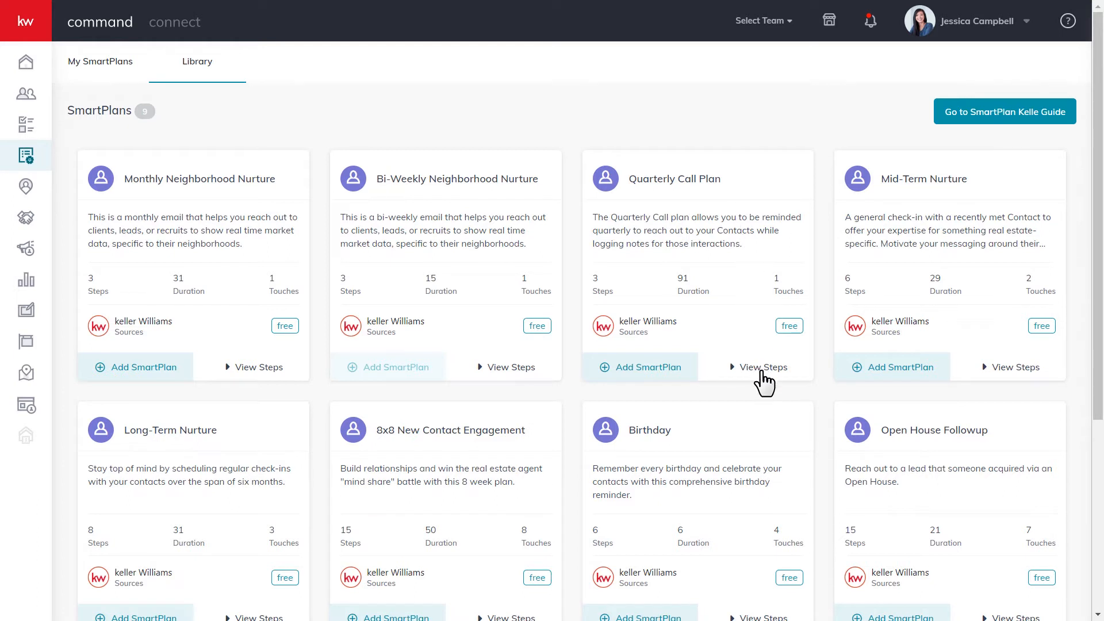
Preview the Quarterly Call Plan's steps, then start adding it to My SmartPlans.
{"action": "left_click", "coordinate": [763, 367]}
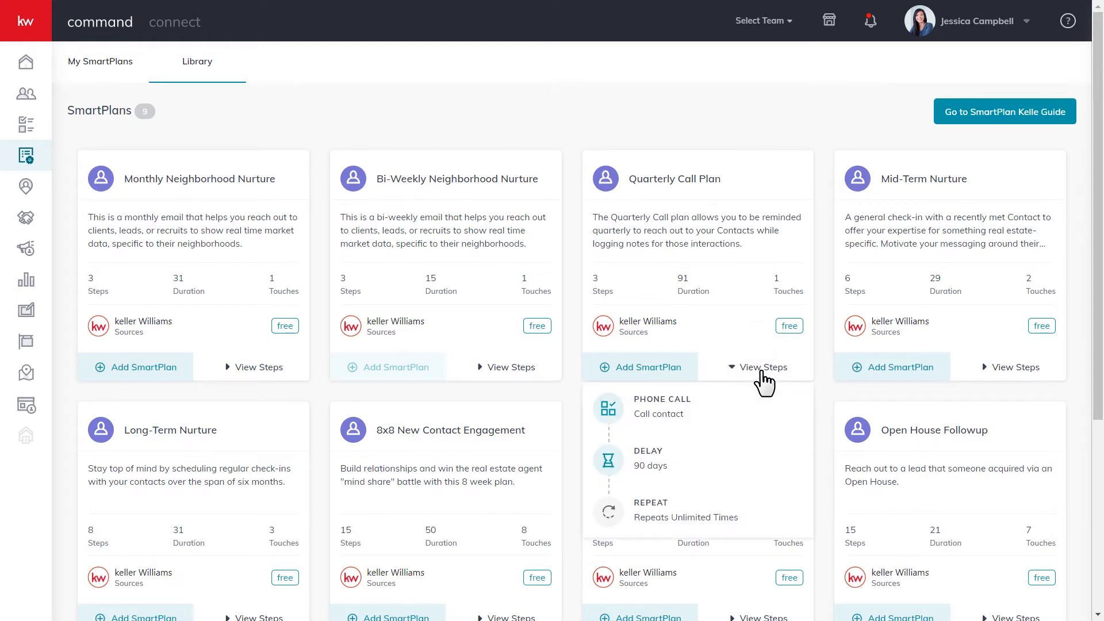
{"action": "left_click", "coordinate": [765, 367]}
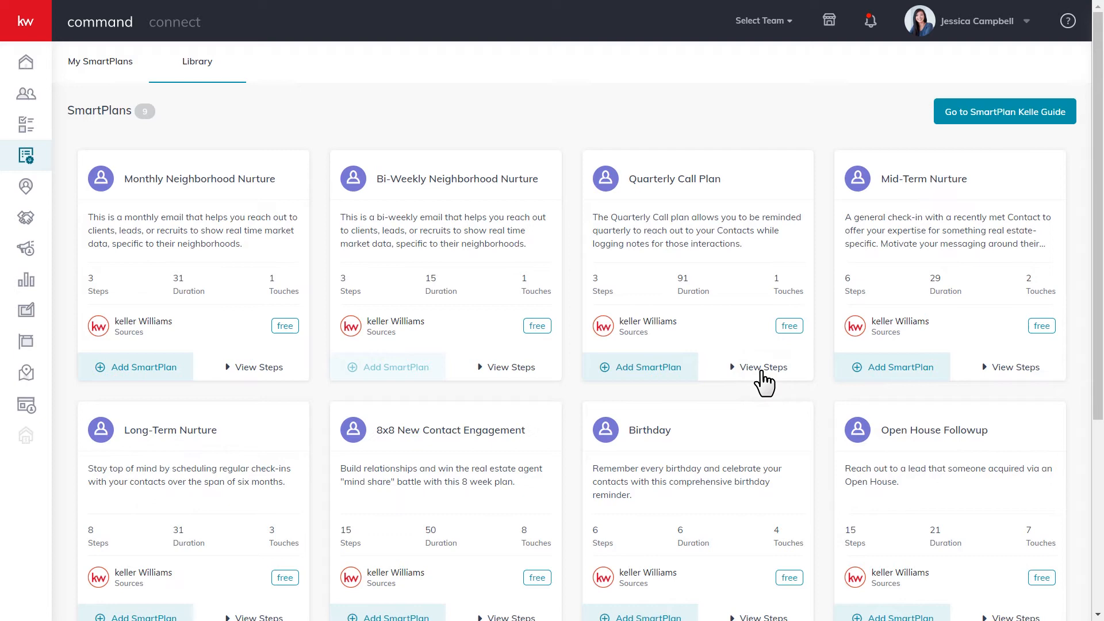
{"action": "left_click", "coordinate": [640, 367]}
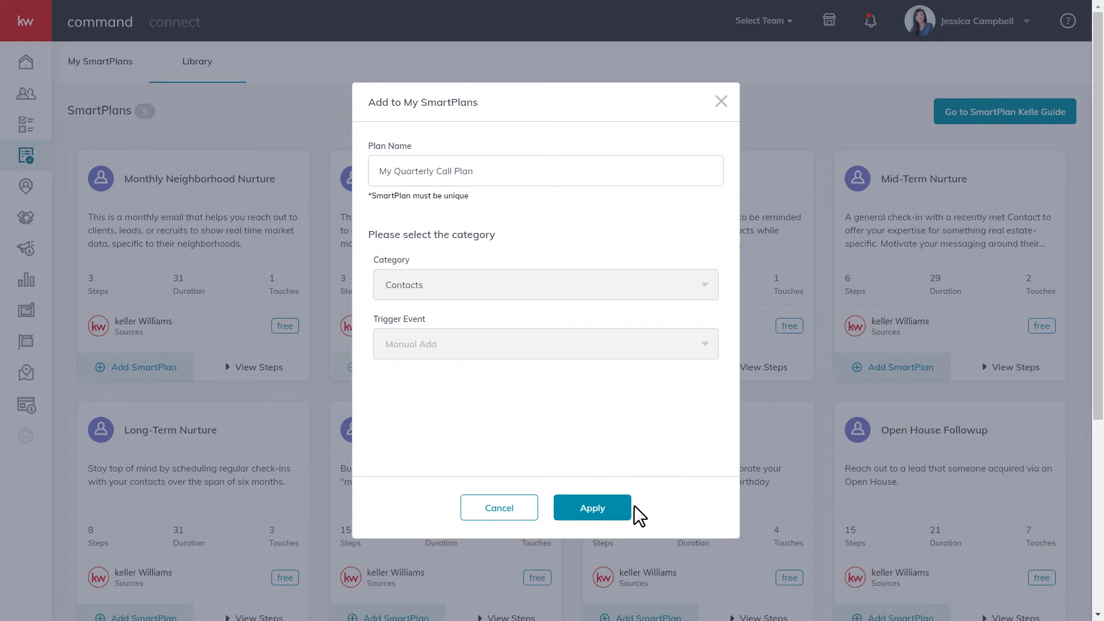
Confirm adding 'My Quarterly Call Plan' under Contacts and return to My SmartPlans.
{"action": "left_click", "coordinate": [592, 509]}
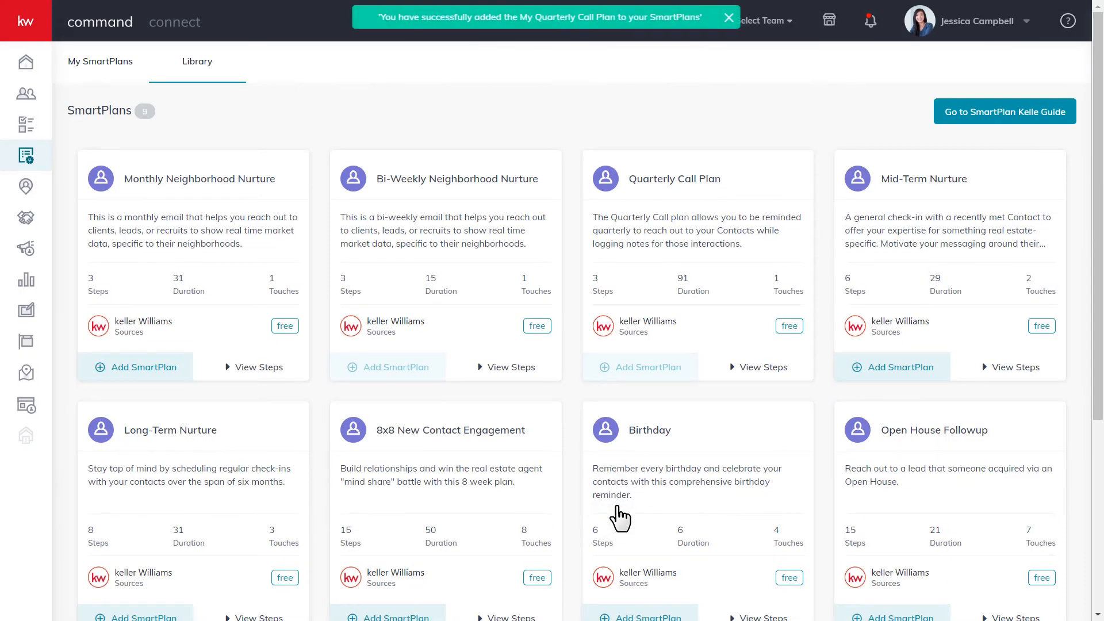
{"action": "left_click", "coordinate": [727, 18]}
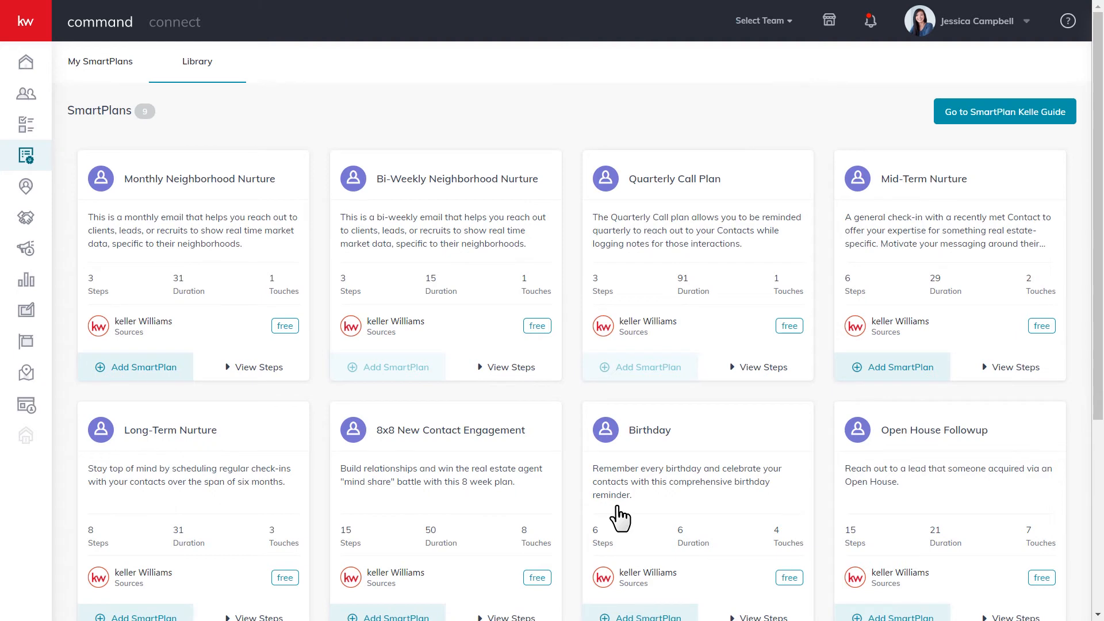
{"action": "left_click", "coordinate": [100, 61]}
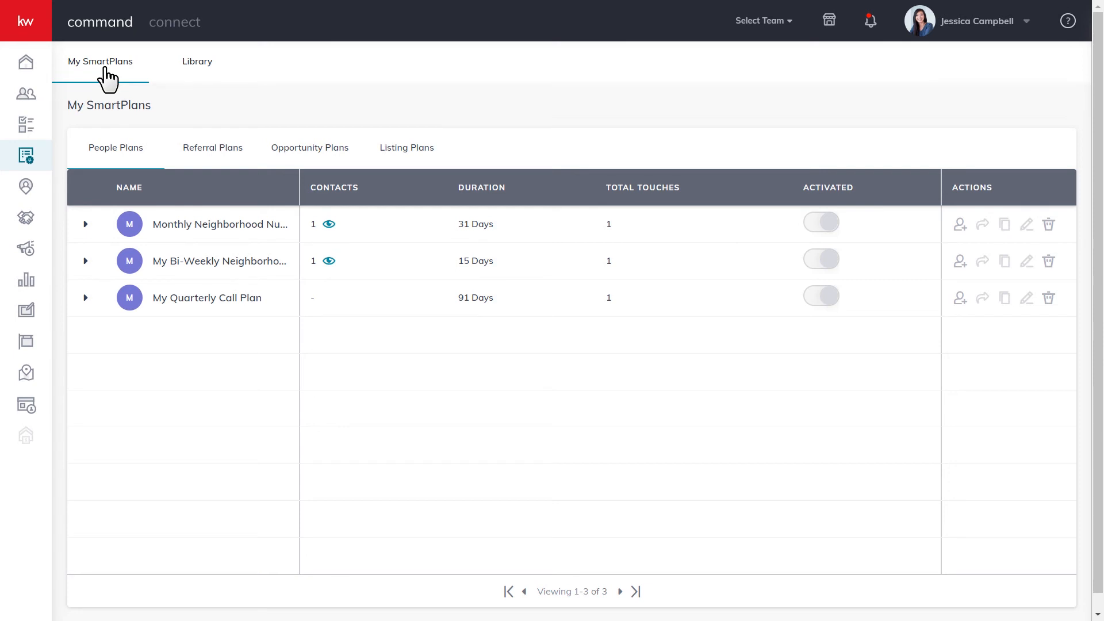
{"action": "mouse_move", "coordinate": [1086, 36]}
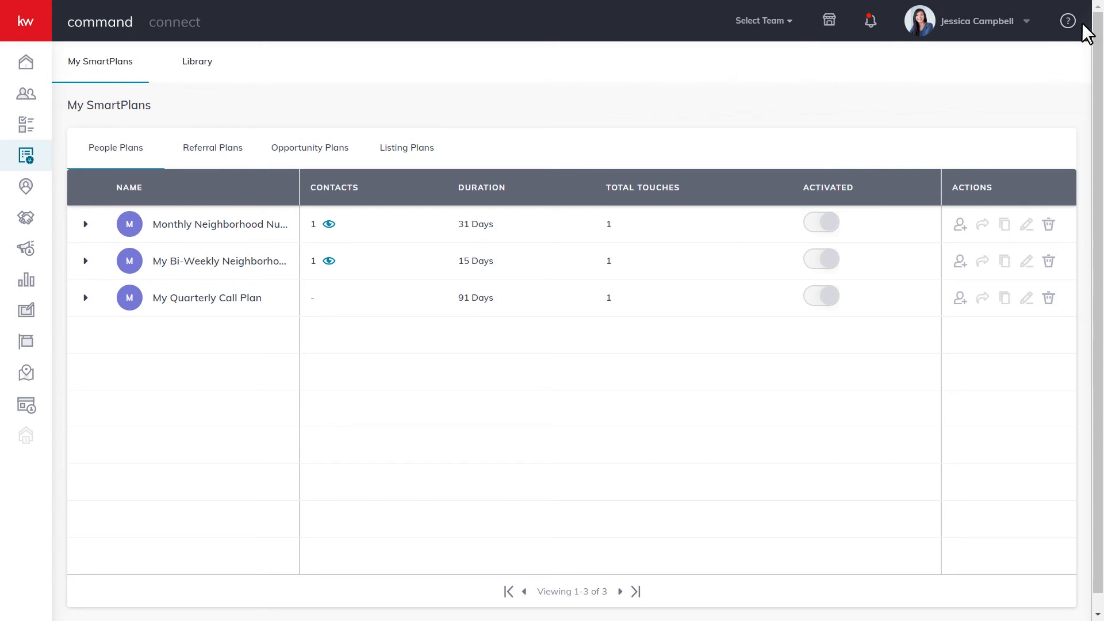
Show the Keller Williams University help articles from the help panel.
{"action": "left_click", "coordinate": [1067, 21]}
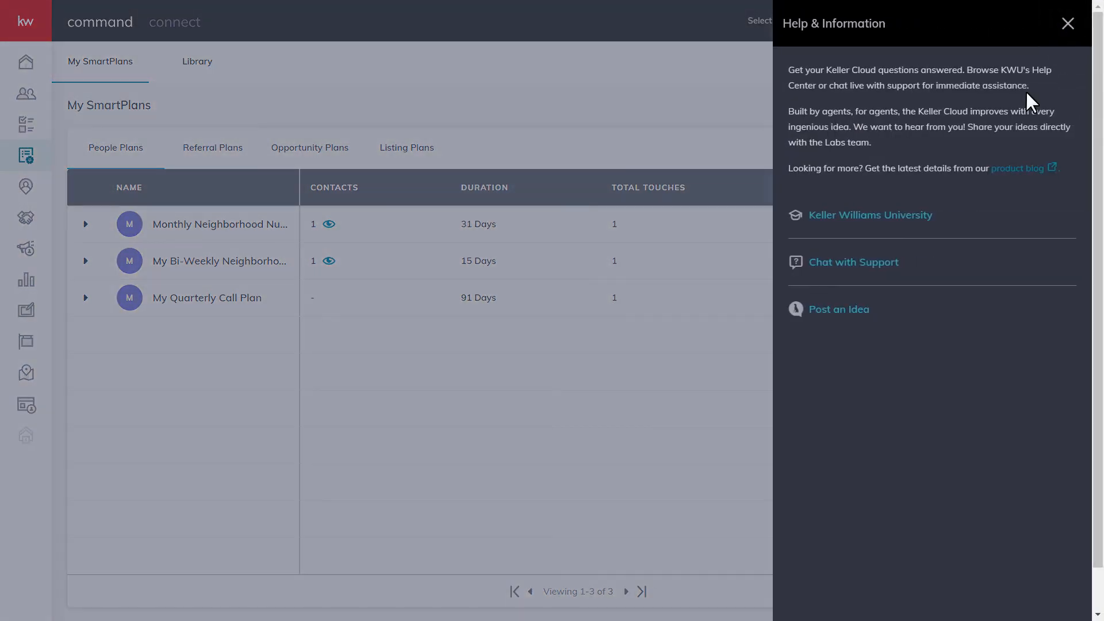
{"action": "left_click", "coordinate": [870, 215]}
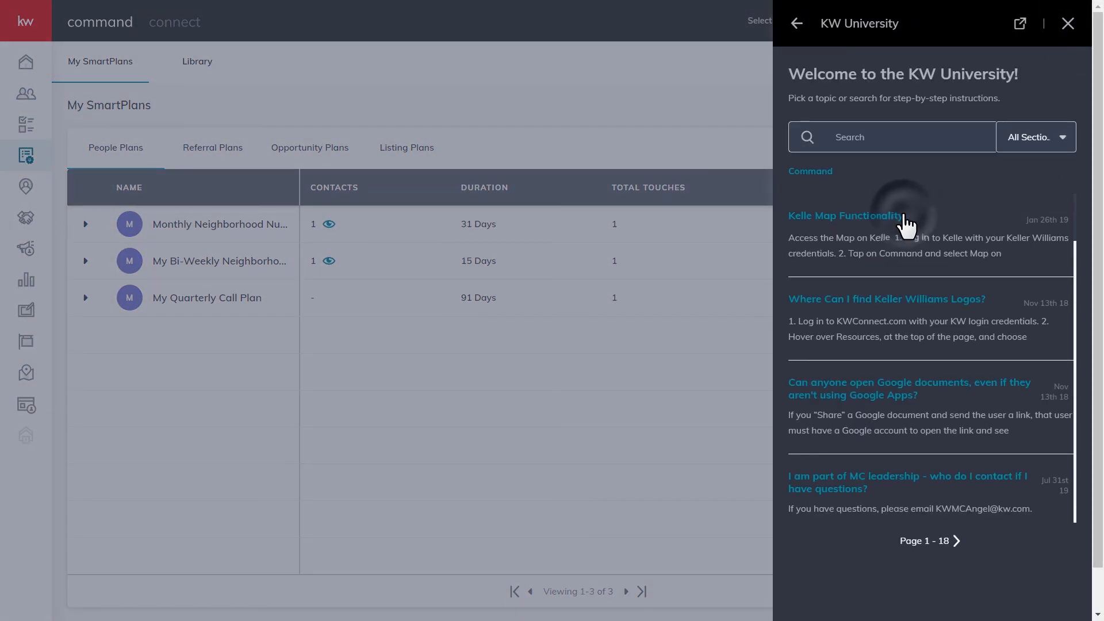